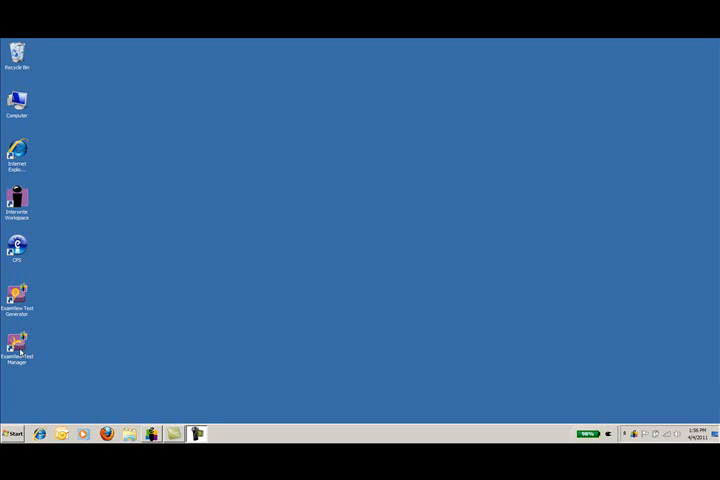
# Launch ExamView Test Manager from its desktop icon to reach the start screen
pyautogui.click(16, 348)
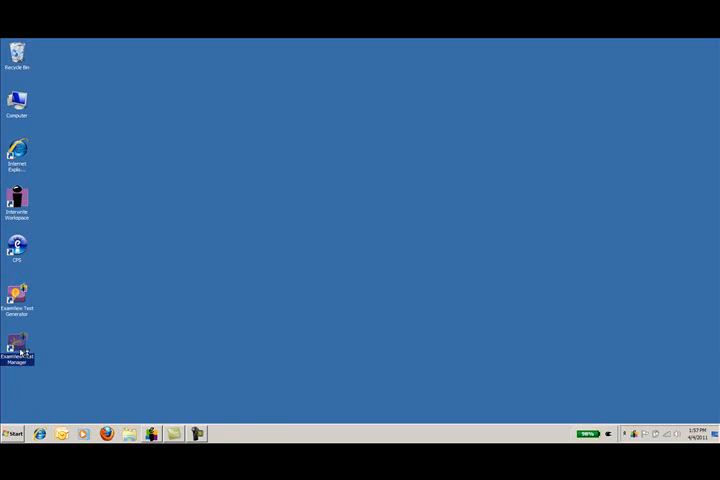
pyautogui.doubleClick(18, 348)
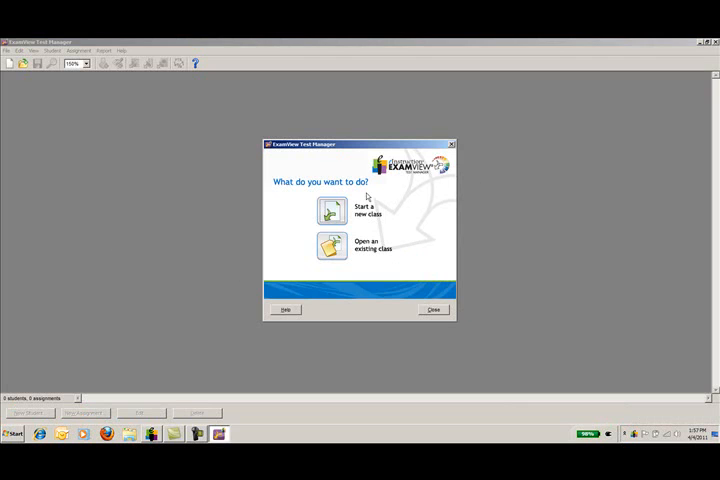
pyautogui.moveTo(374, 246)
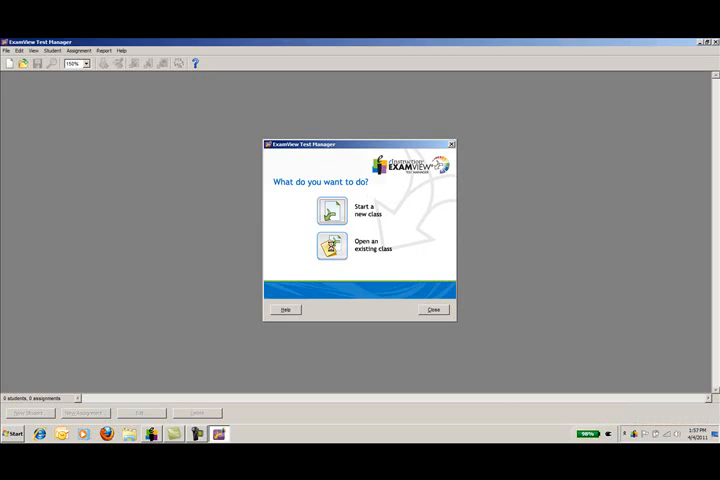
# Open the existing 1st Period class file from the Classes folder to show its roster
pyautogui.click(332, 244)
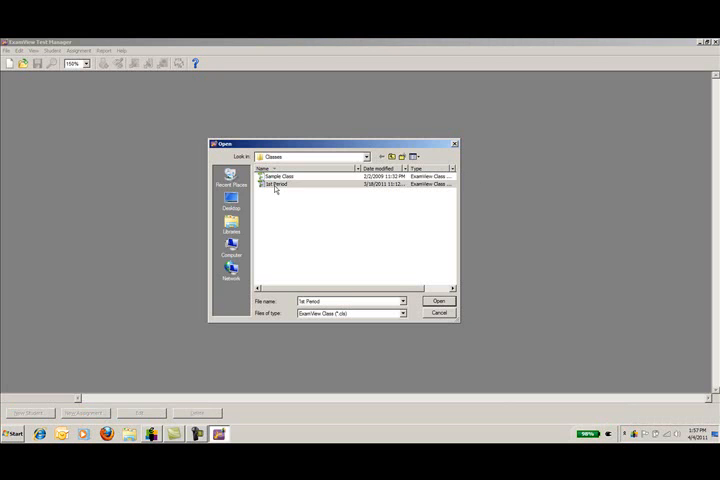
pyautogui.click(280, 184)
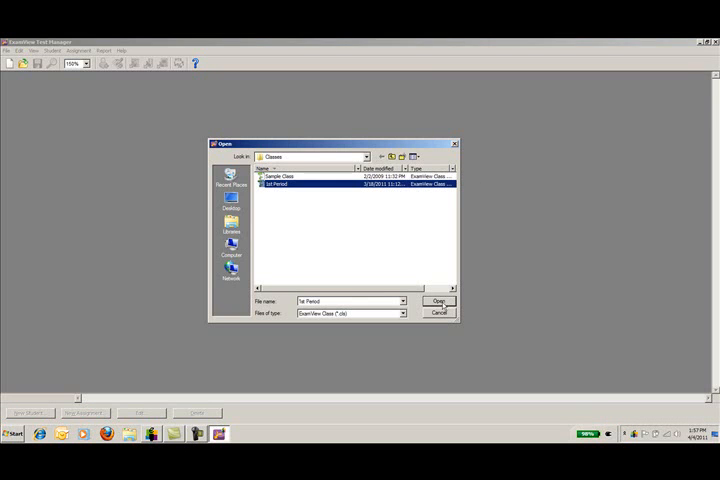
pyautogui.click(436, 300)
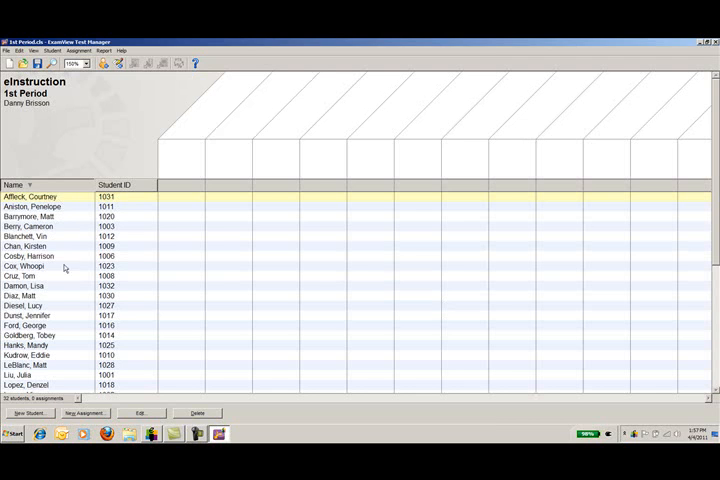
pyautogui.moveTo(128, 378)
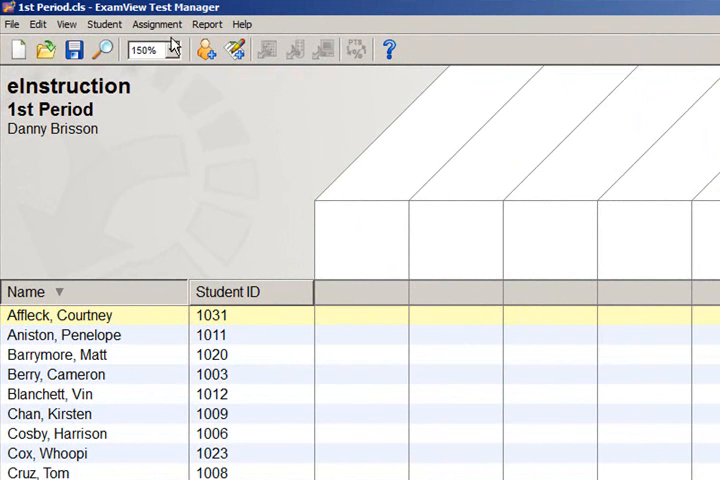
# Start a new assignment for 1st Period via Assignment > Create New Assignment
pyautogui.click(156, 24)
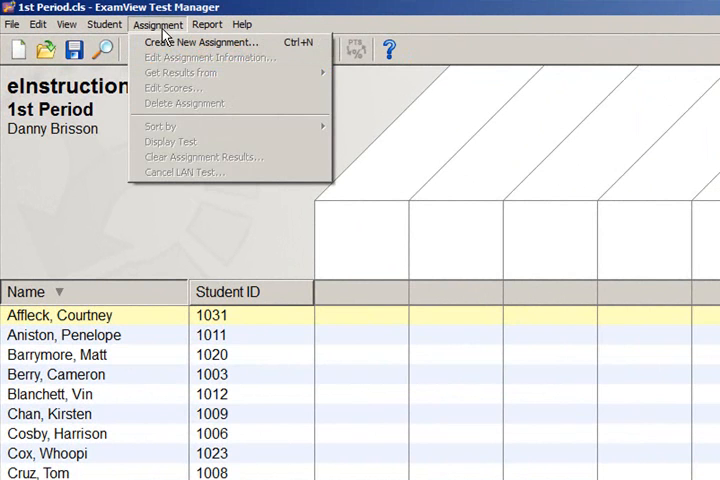
pyautogui.moveTo(200, 42)
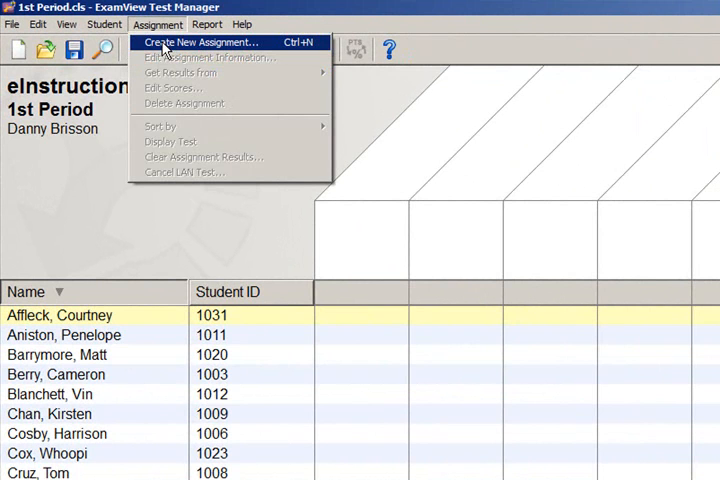
pyautogui.click(200, 42)
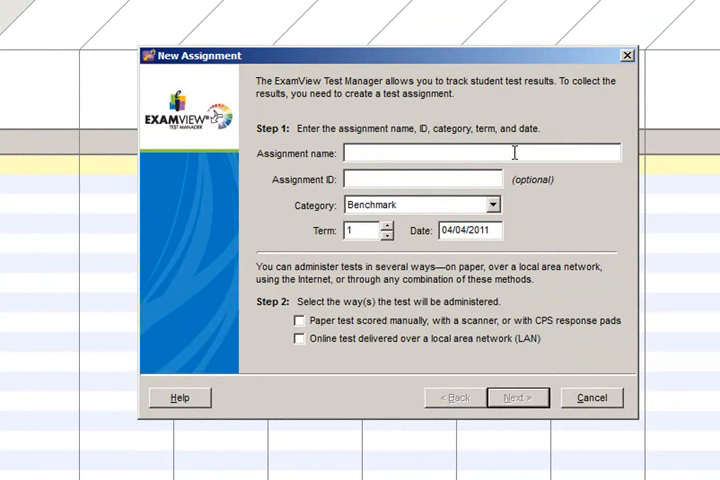
# Name the assignment 'Lesson 1 TM' and set its category to Quiz
pyautogui.write('Lesson 1')
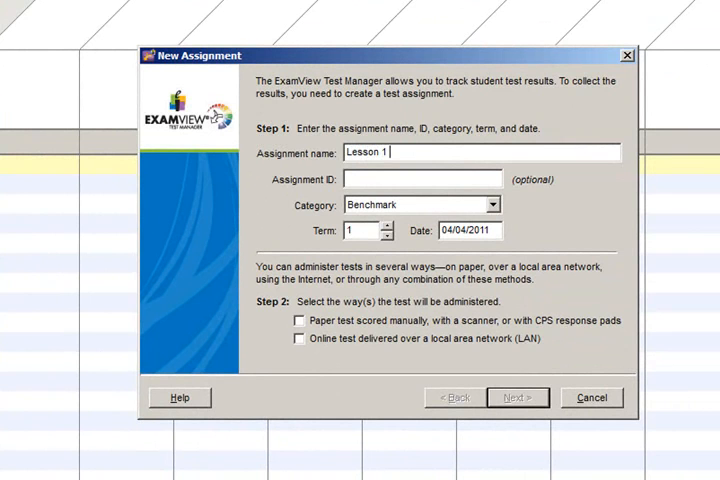
pyautogui.write('TM')
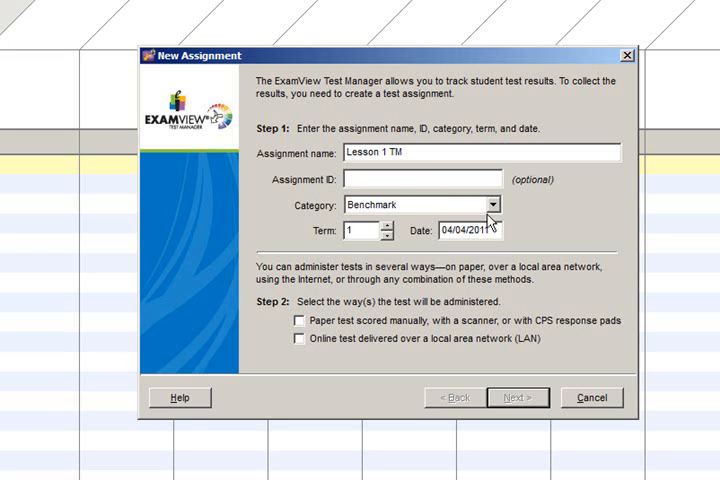
pyautogui.click(492, 204)
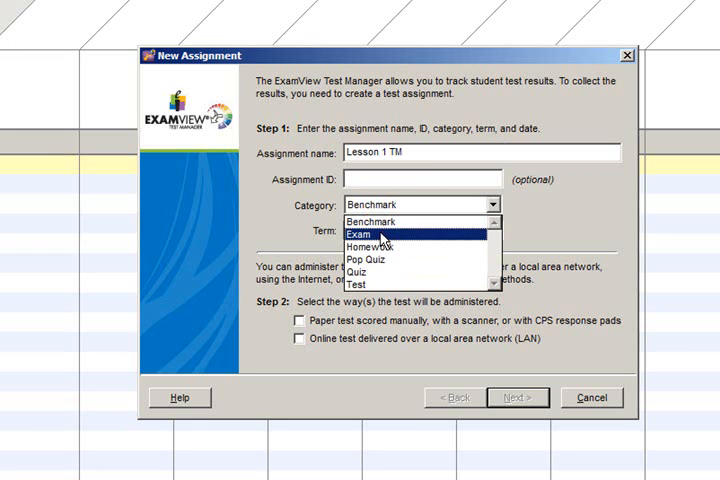
pyautogui.moveTo(368, 268)
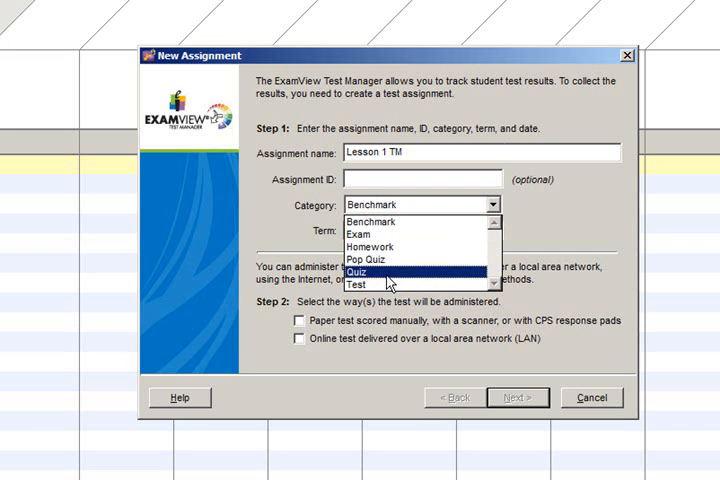
pyautogui.click(372, 272)
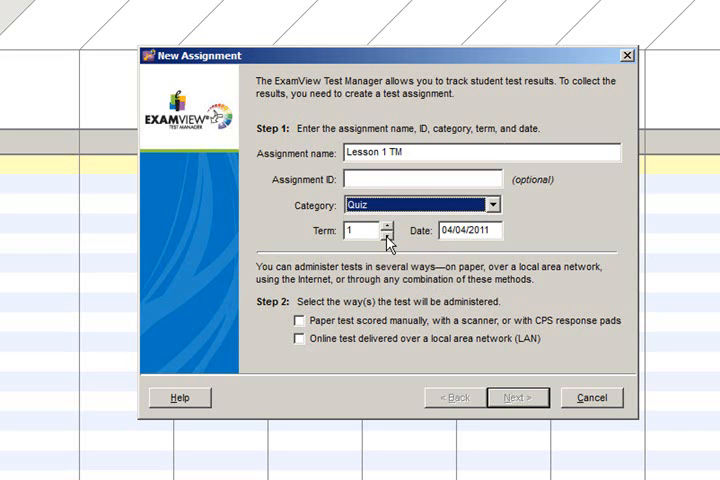
# Set the term to 4 and choose delivery on paper, scanner or CPS response pads
pyautogui.click(388, 224)
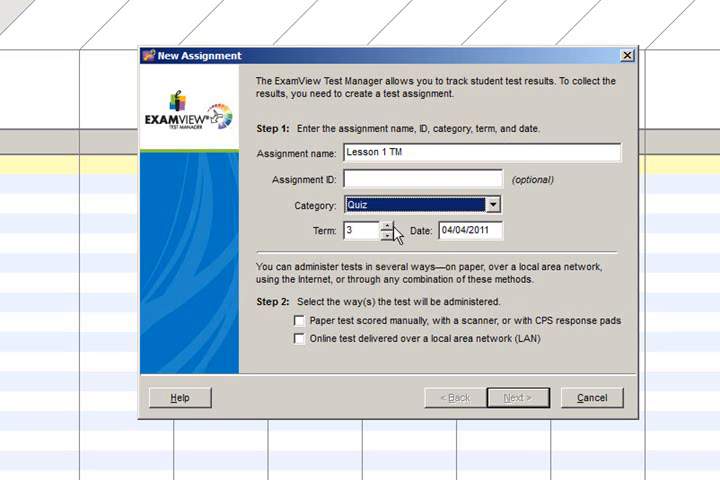
pyautogui.click(388, 224)
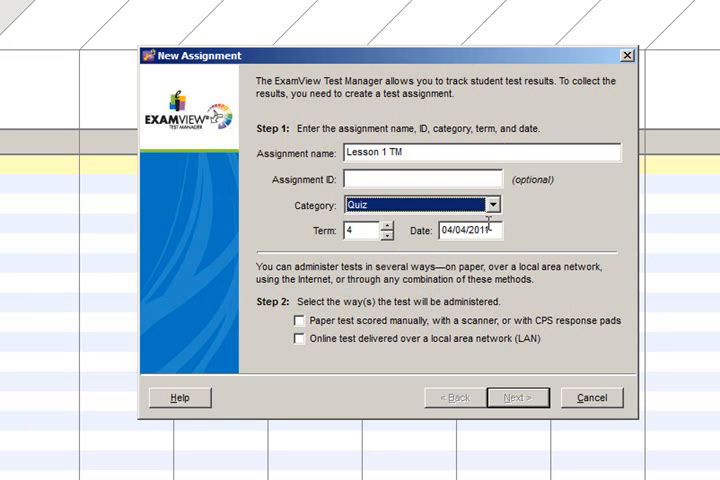
pyautogui.moveTo(344, 360)
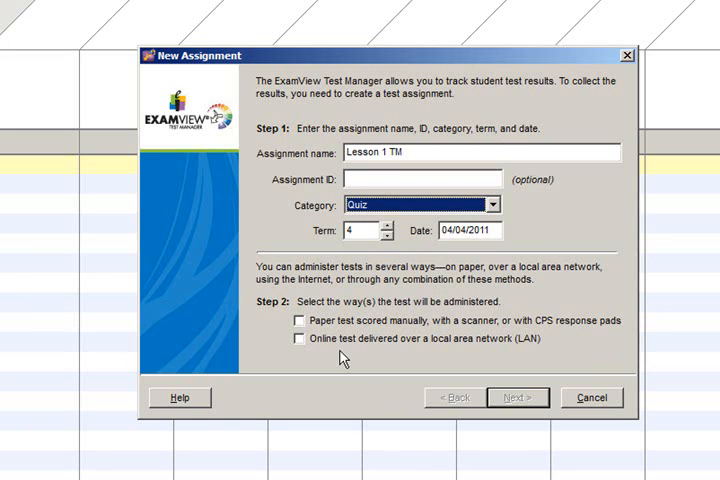
pyautogui.moveTo(336, 330)
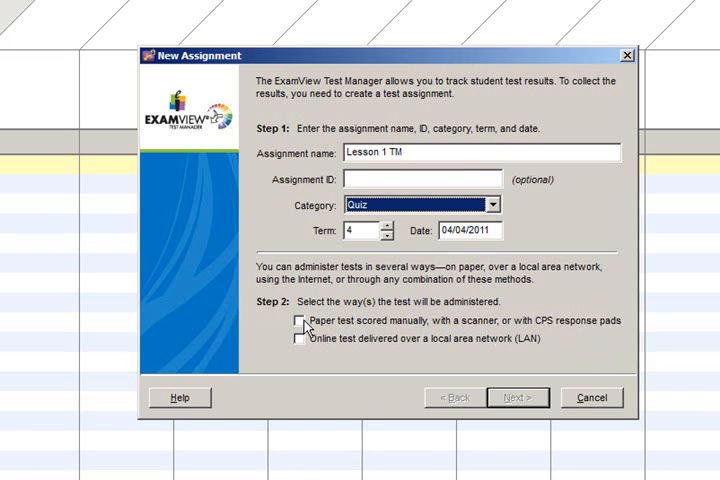
pyautogui.click(300, 320)
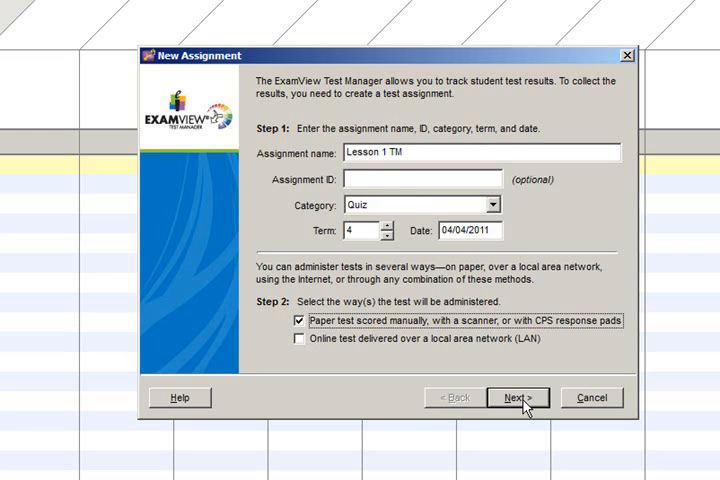
# Link the assignment to '4th Grade Math FL TM lesson 1.tst' and finish creating it
pyautogui.click(516, 396)
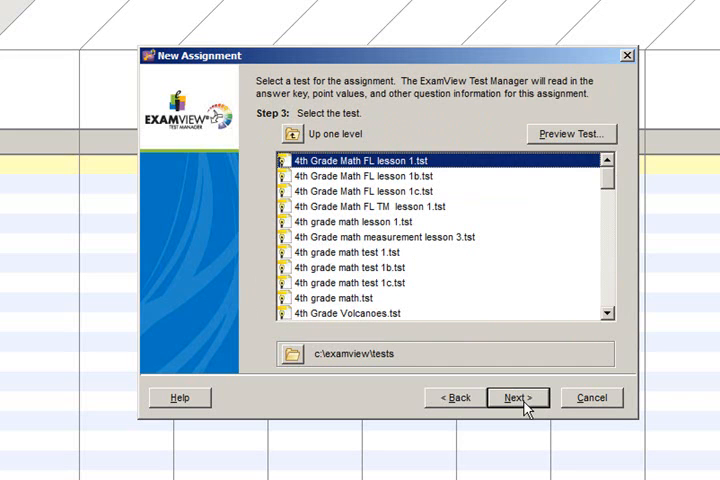
pyautogui.moveTo(368, 216)
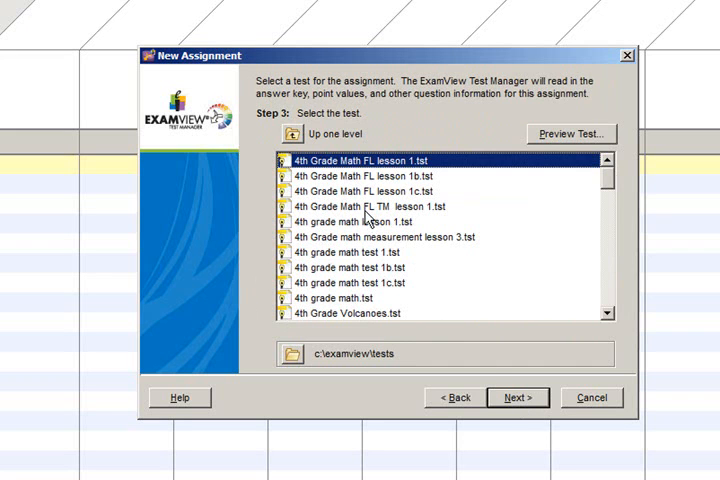
pyautogui.click(370, 206)
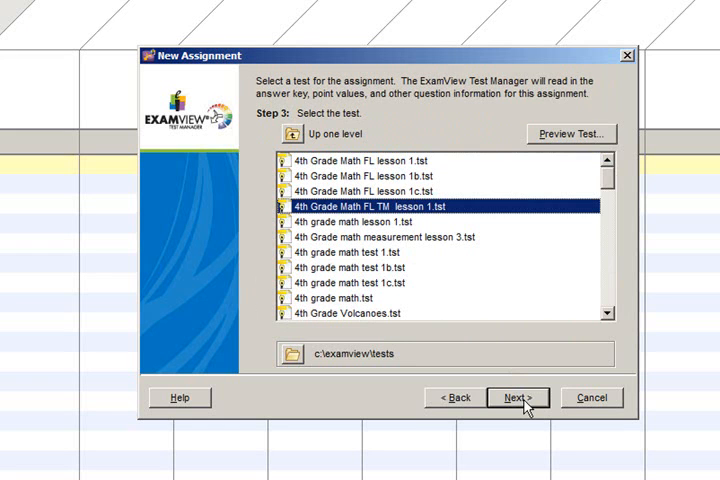
pyautogui.click(516, 396)
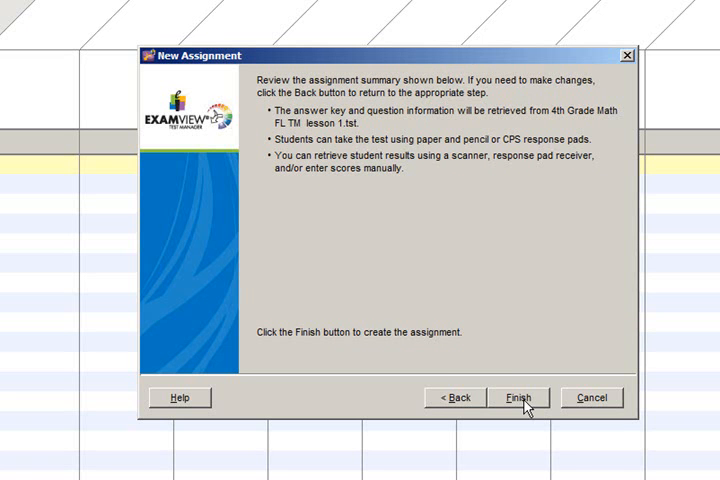
pyautogui.click(520, 396)
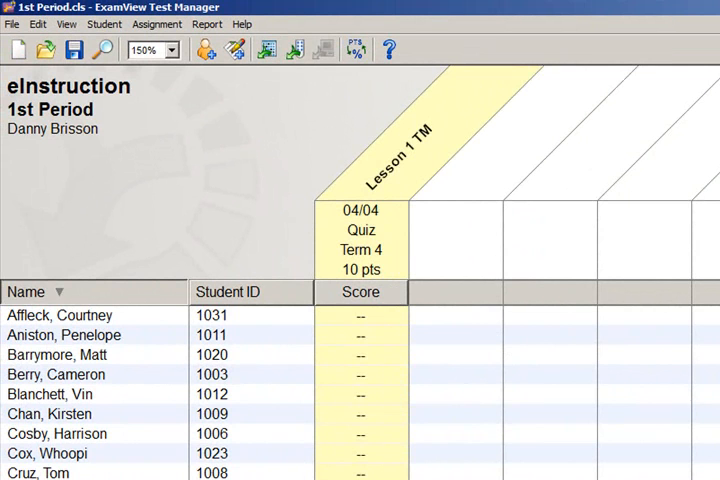
pyautogui.moveTo(384, 308)
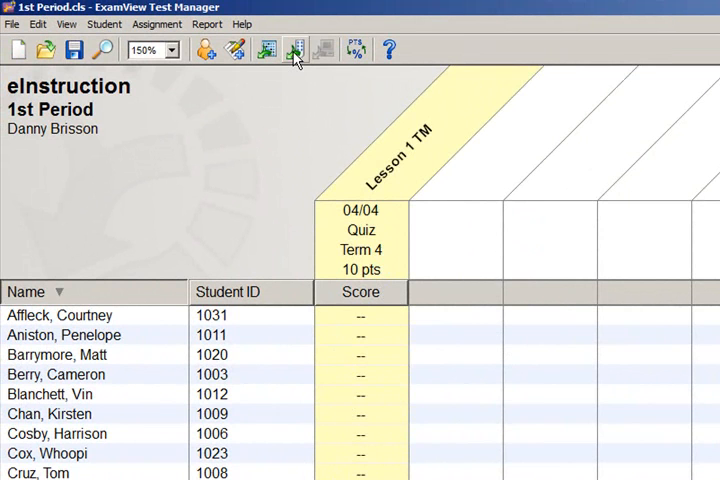
pyautogui.moveTo(296, 50)
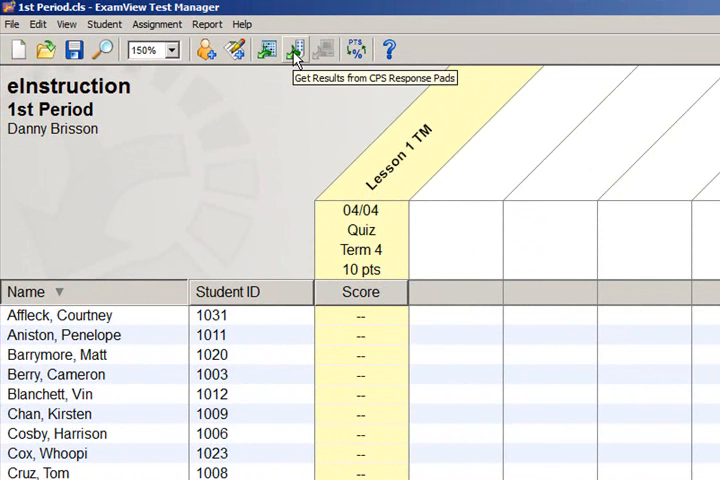
pyautogui.moveTo(206, 50)
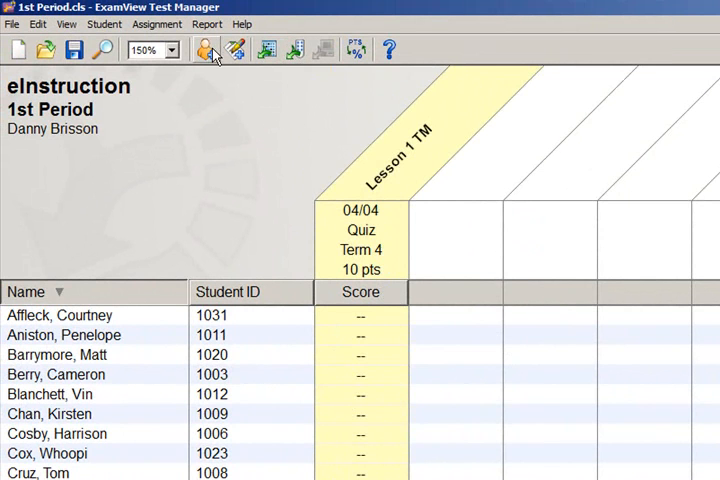
# Show the Get Results from choices, including Scanner and CPS Response Pads
pyautogui.click(156, 24)
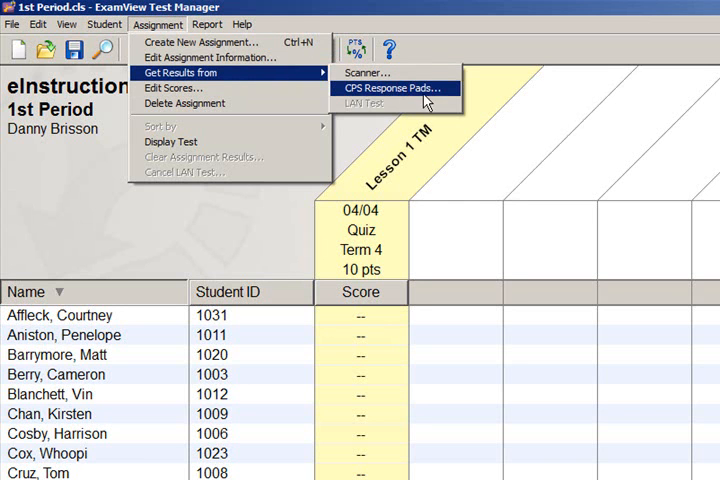
pyautogui.moveTo(448, 92)
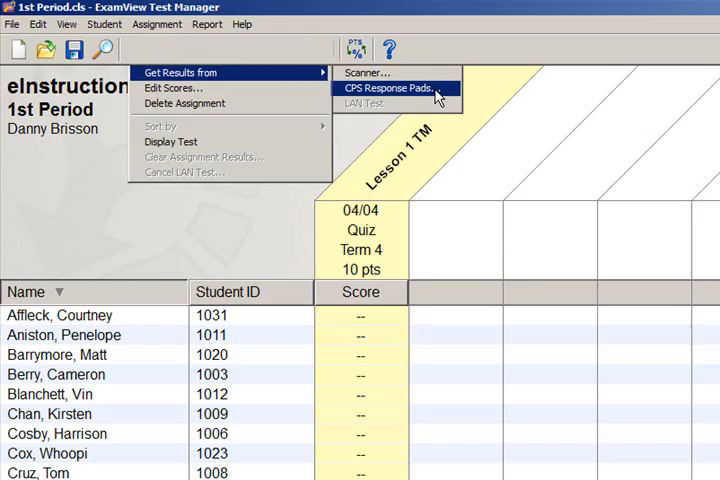
# Collect results from CPS Response Pads using Teacher-Led Student-Managed delivery mode
pyautogui.click(388, 88)
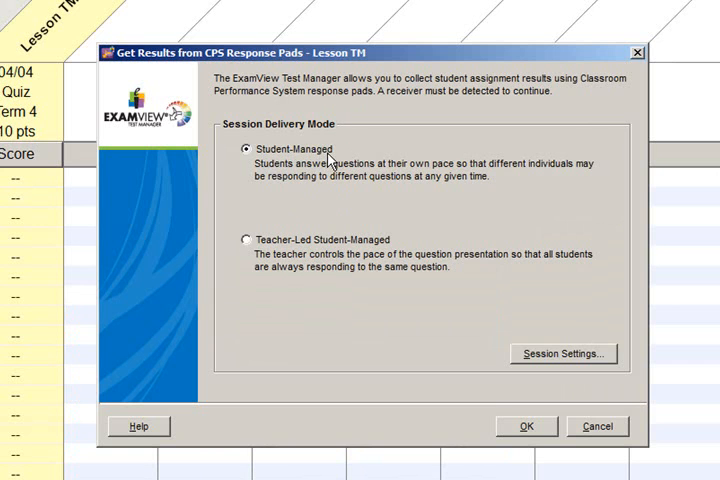
pyautogui.moveTo(312, 250)
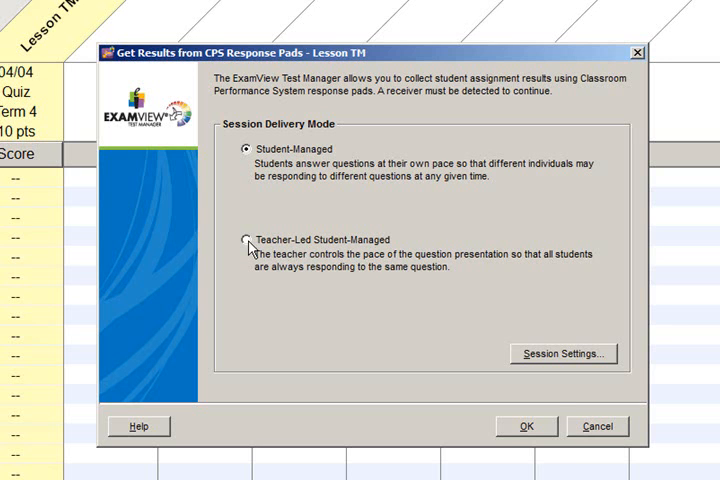
pyautogui.click(244, 240)
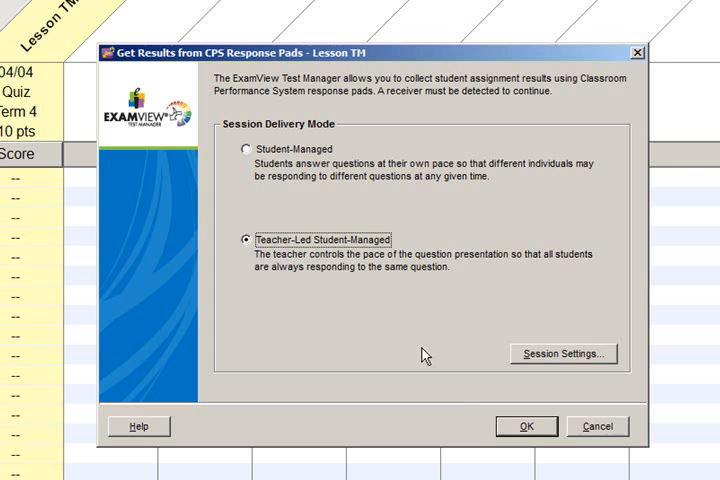
pyautogui.moveTo(524, 426)
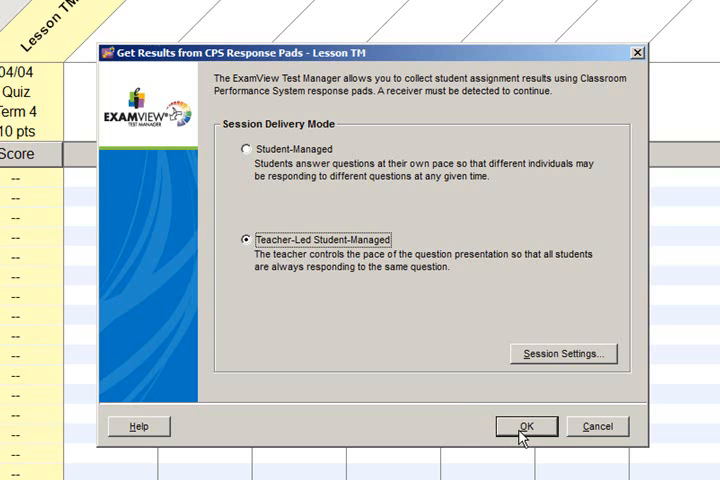
pyautogui.click(524, 426)
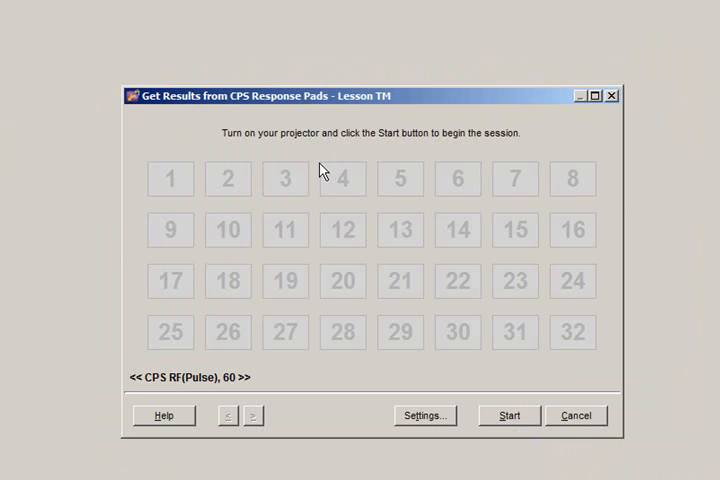
pyautogui.moveTo(408, 156)
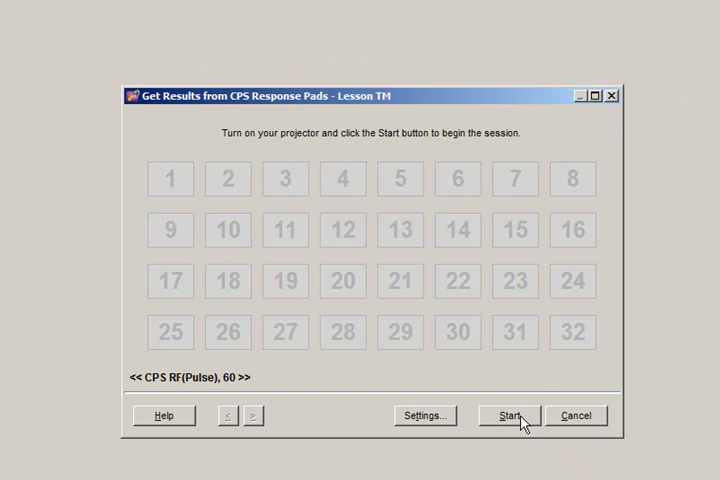
# Start the response-pad session, presenting Question 1 of 10
pyautogui.click(510, 416)
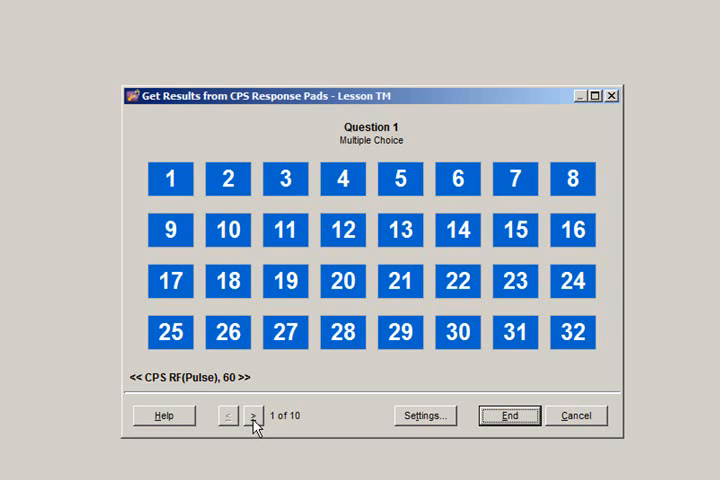
# Advance the session question by question until Question 10 of 10 is shown
pyautogui.click(252, 416)
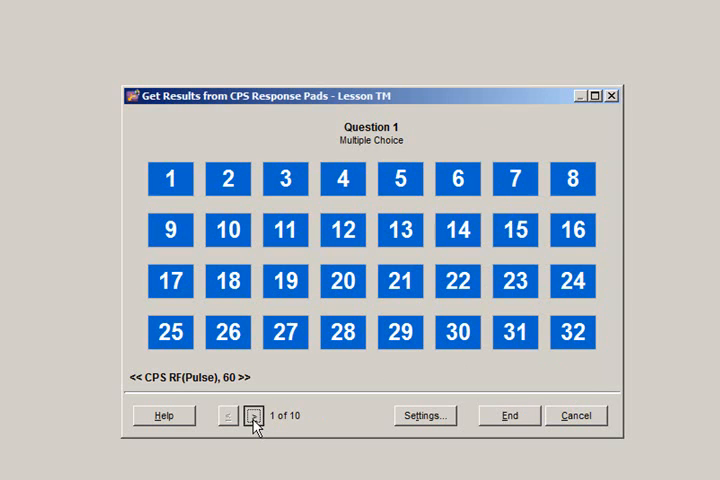
pyautogui.click(254, 416)
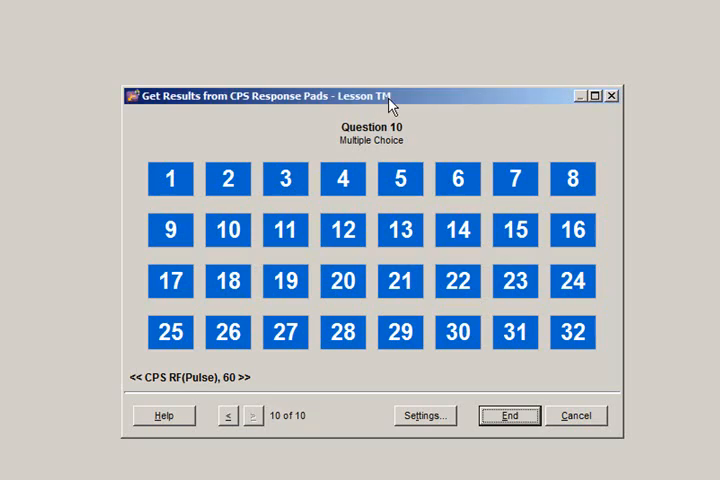
pyautogui.moveTo(288, 404)
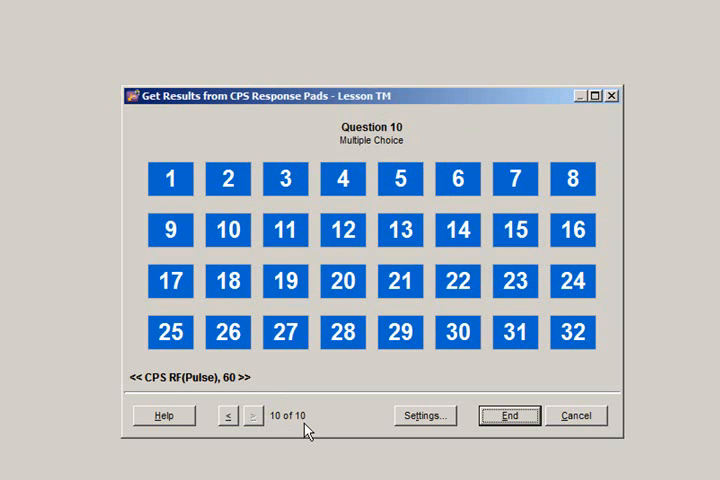
pyautogui.moveTo(524, 428)
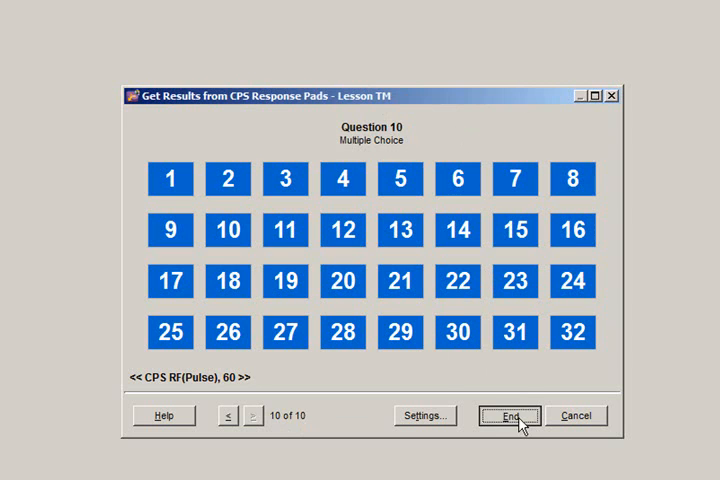
# End the session, save the response data, and reveal the gradebook with Lesson 1 TM scores
pyautogui.click(510, 416)
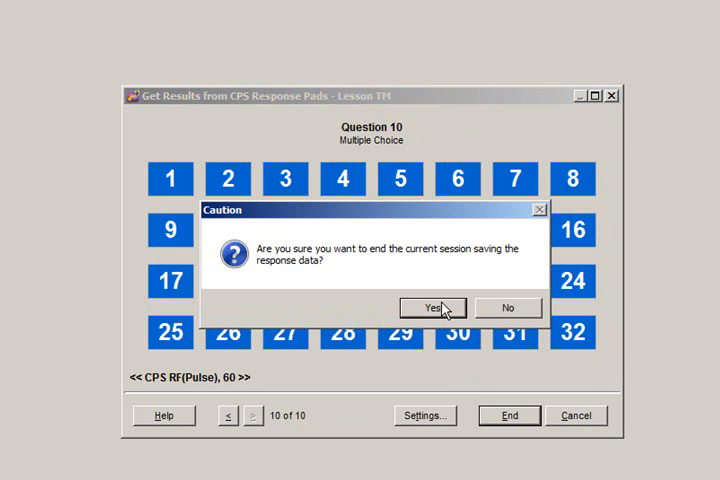
pyautogui.click(432, 308)
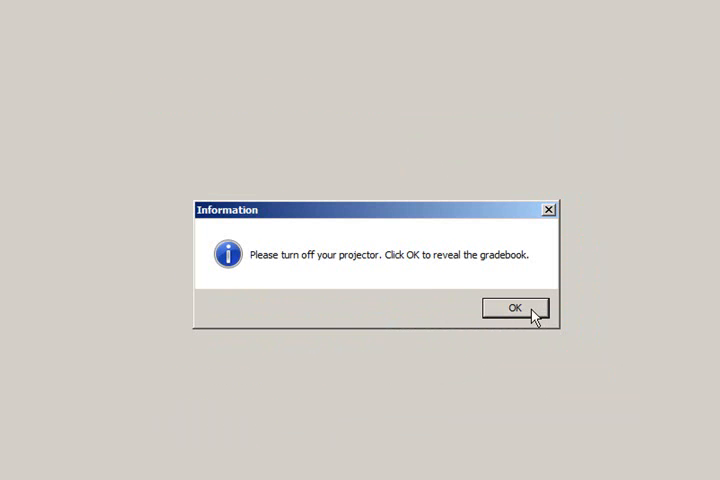
pyautogui.click(514, 308)
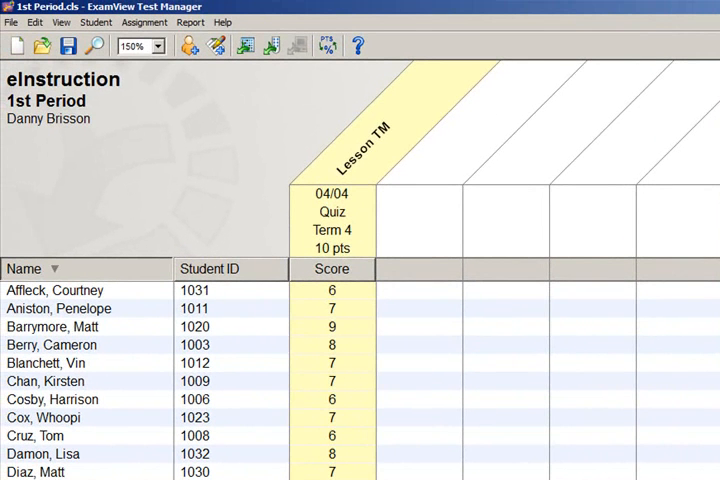
pyautogui.moveTo(342, 386)
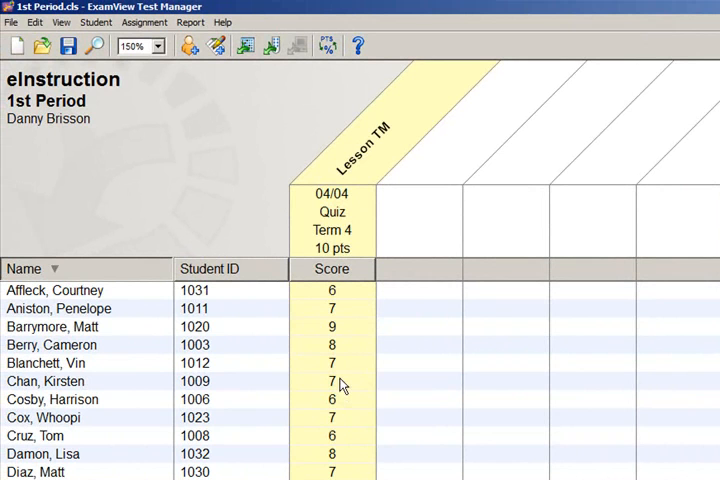
pyautogui.moveTo(348, 318)
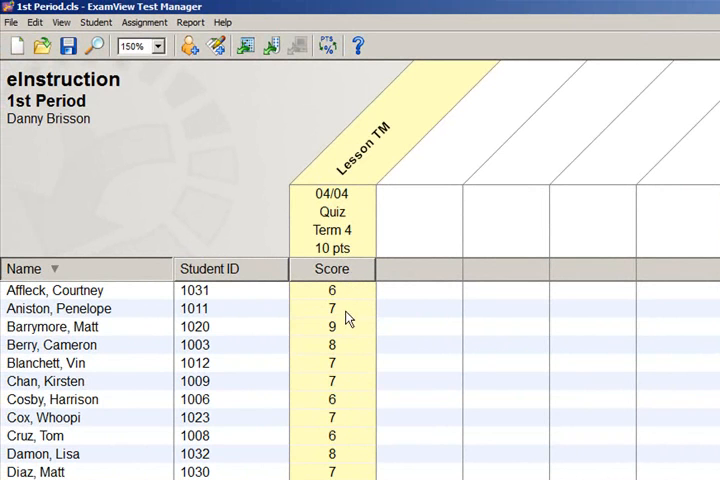
pyautogui.moveTo(344, 356)
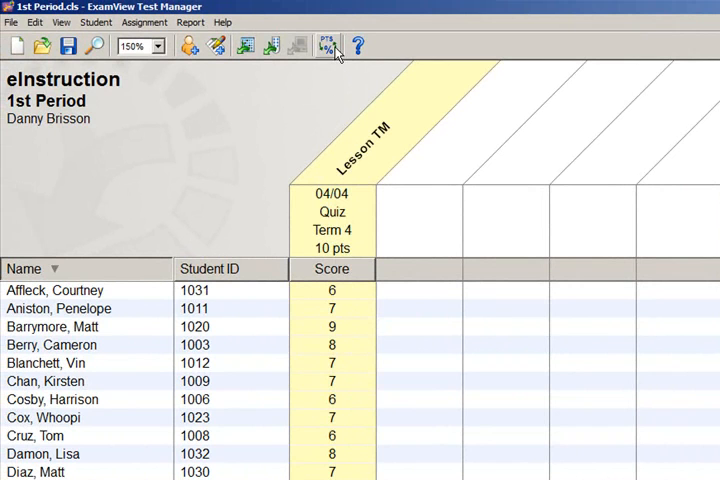
pyautogui.moveTo(328, 46)
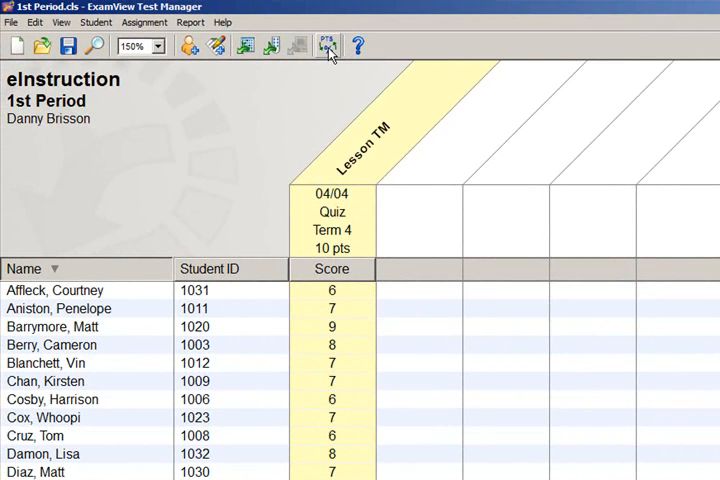
# Switch the Lesson TM scores in the 1st Period gradebook to percentage display
pyautogui.click(324, 46)
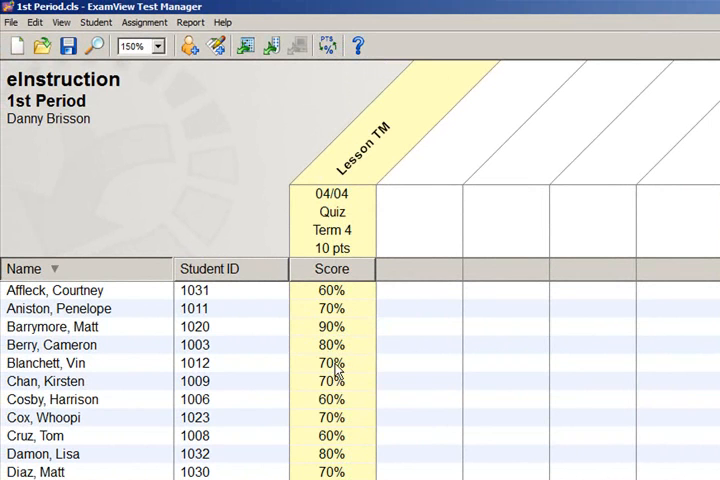